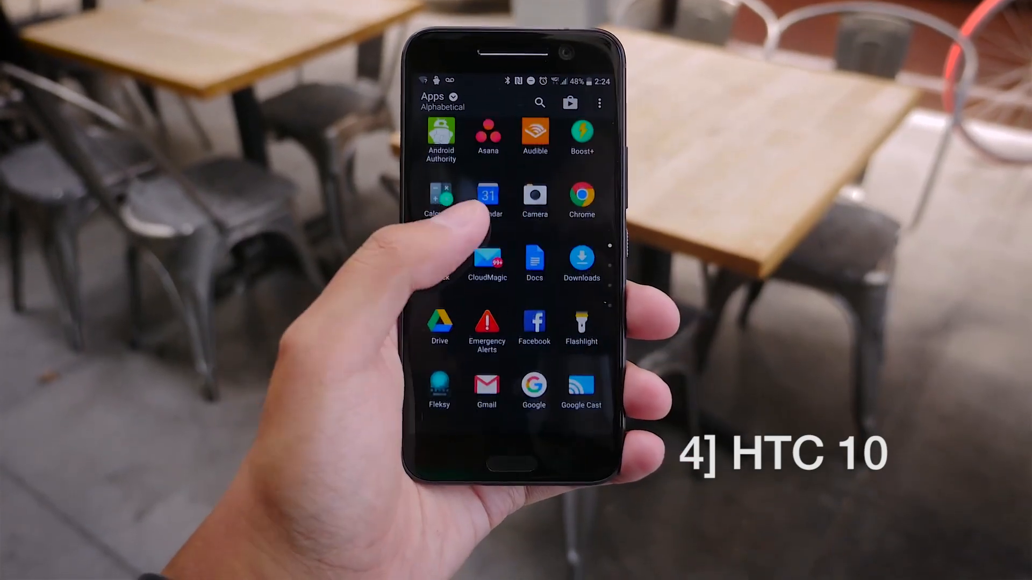
{"action": "left_click", "coordinate": [441, 131]}
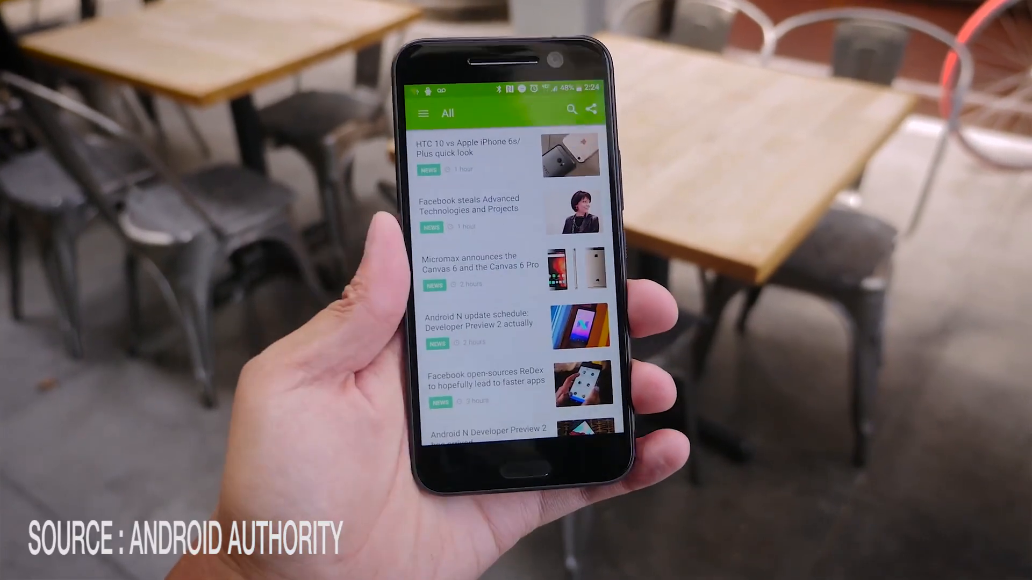